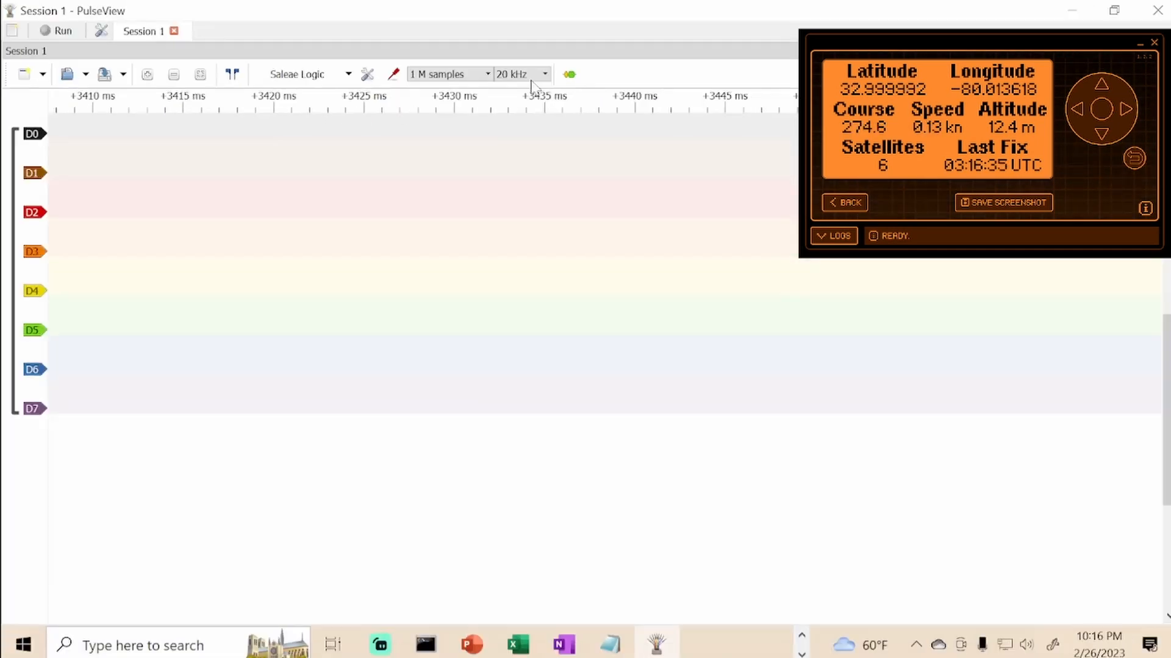
Choose a 50 kHz sample rate and 5 M samples per capture in the toolbar
left_click(544, 73)
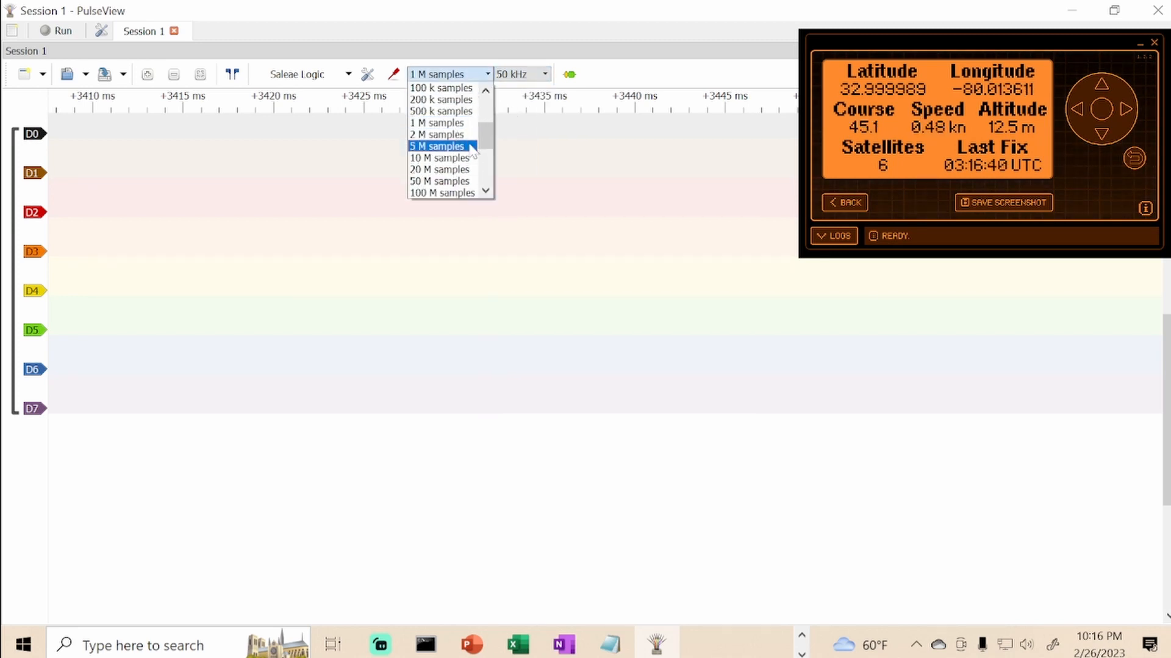
left_click(436, 146)
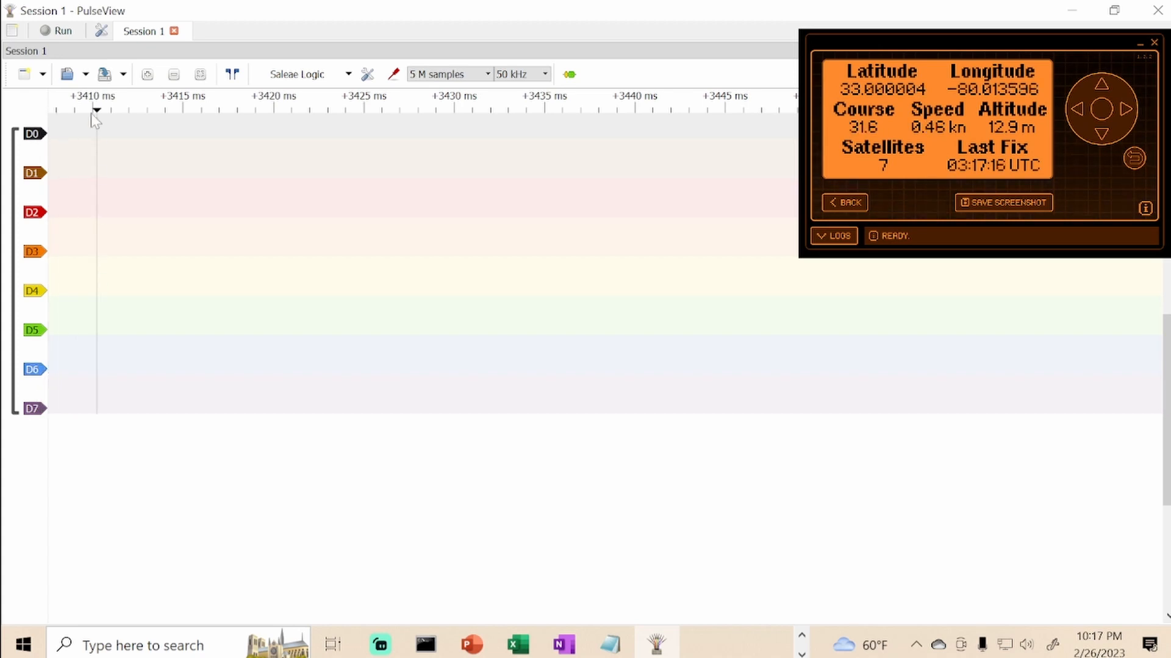
mouse_move(55, 30)
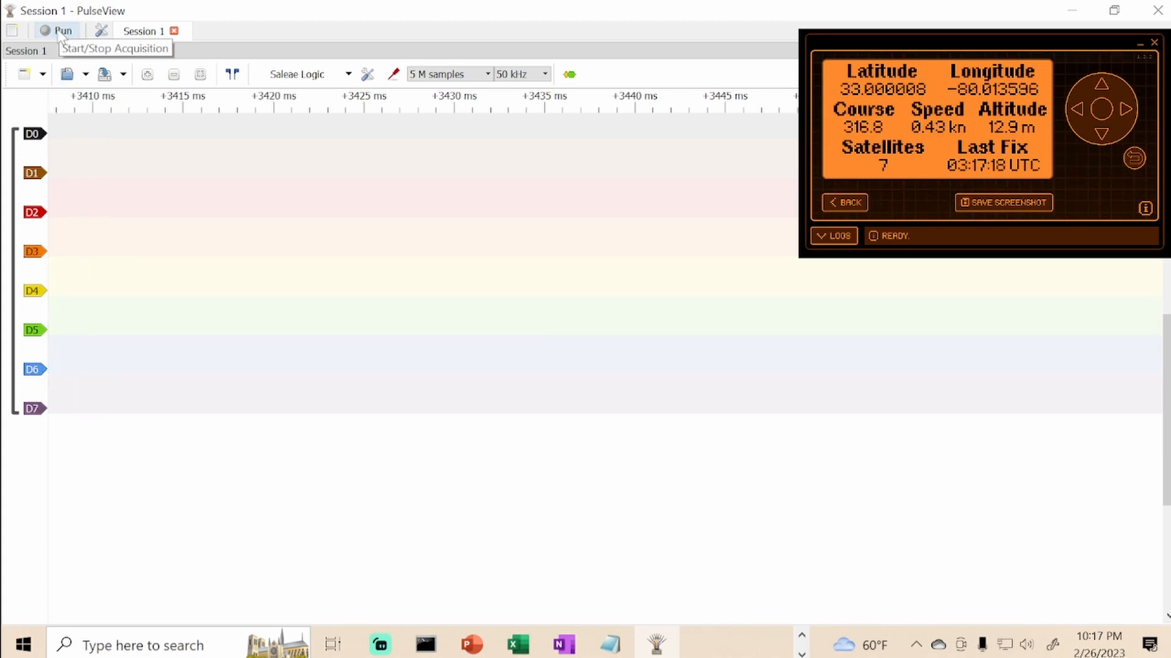
Run an acquisition and stop it once serial pulses appear on D7
left_click(56, 30)
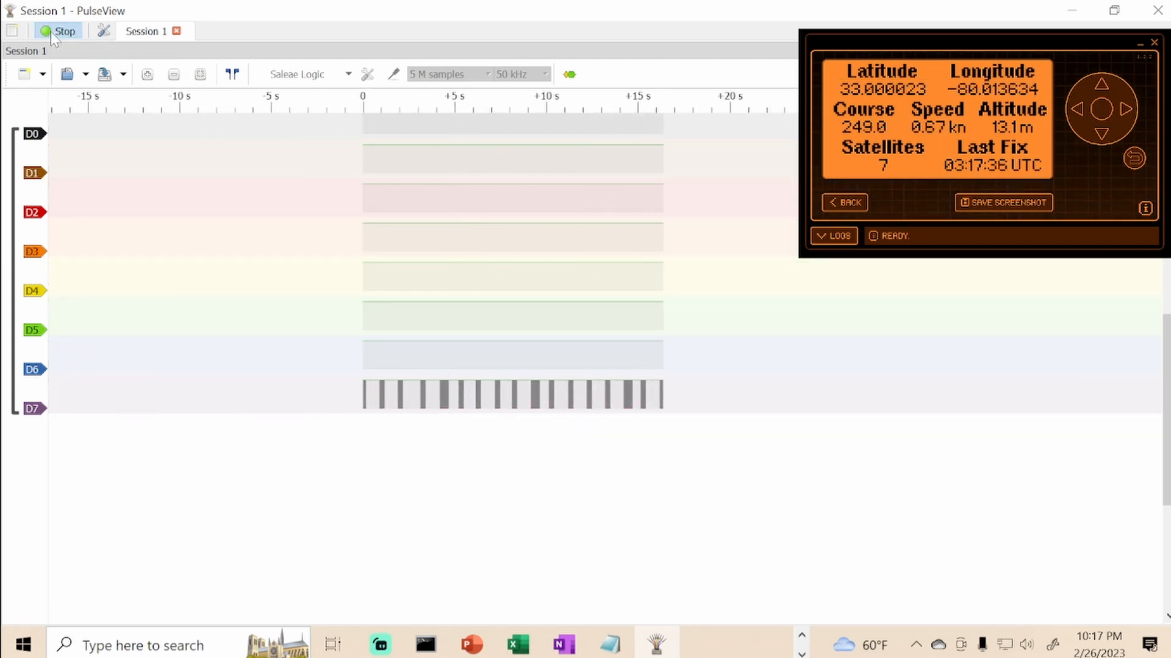
left_click(59, 32)
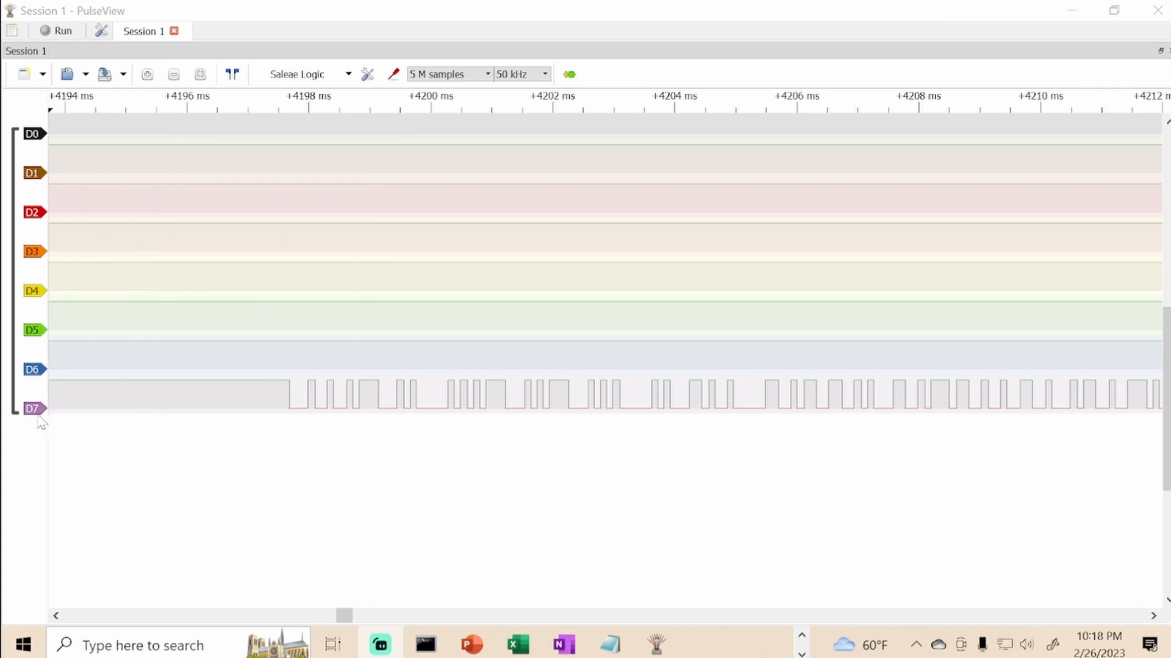
mouse_move(48, 421)
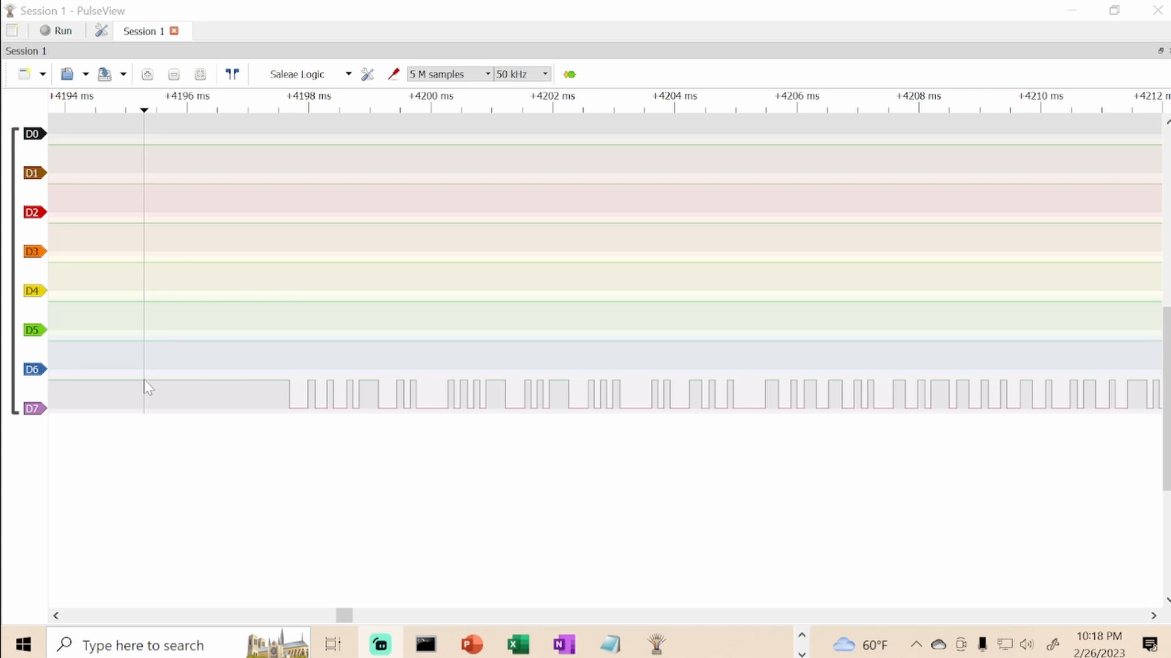
Zoom in on the first D7 serial burst near 4198 ms until single pulses are distinct
left_click_drag(143, 387, 256, 386)
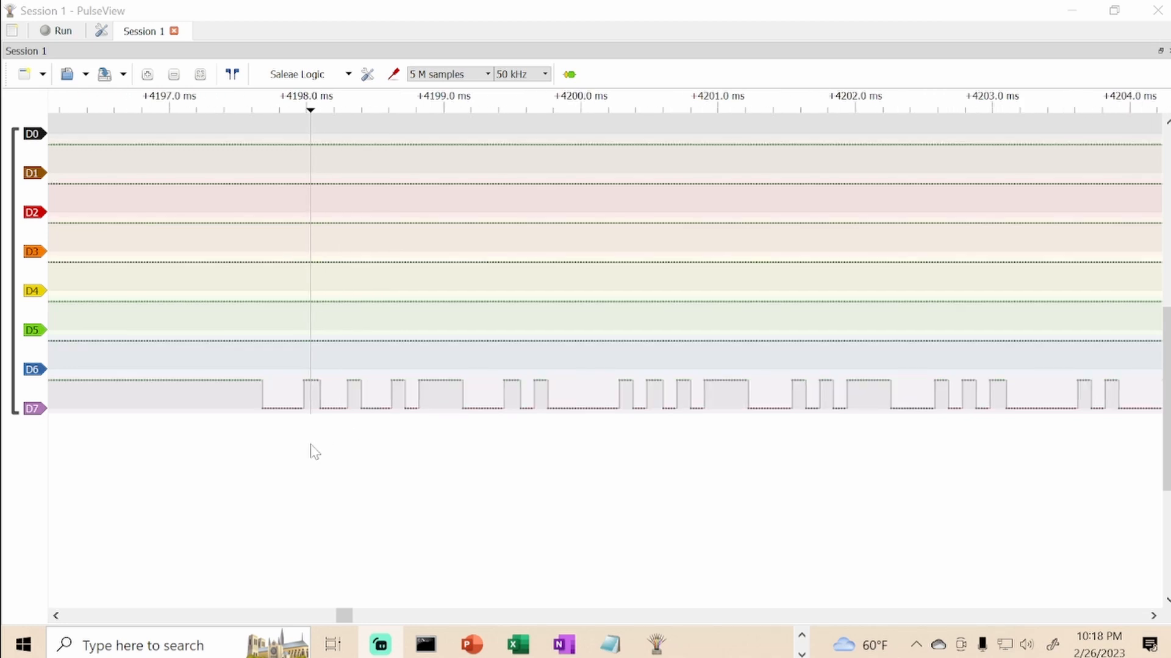
mouse_move(319, 119)
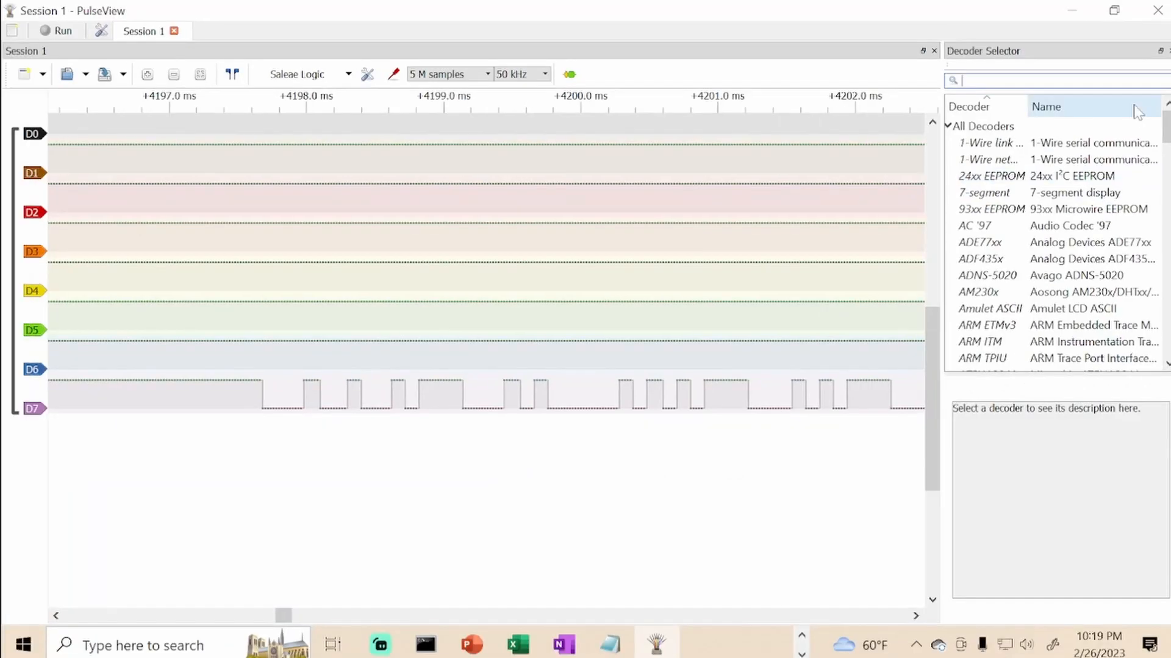
Search 'uart' in the Decoder Selector, add the UART decoder and show its settings
type("uart")
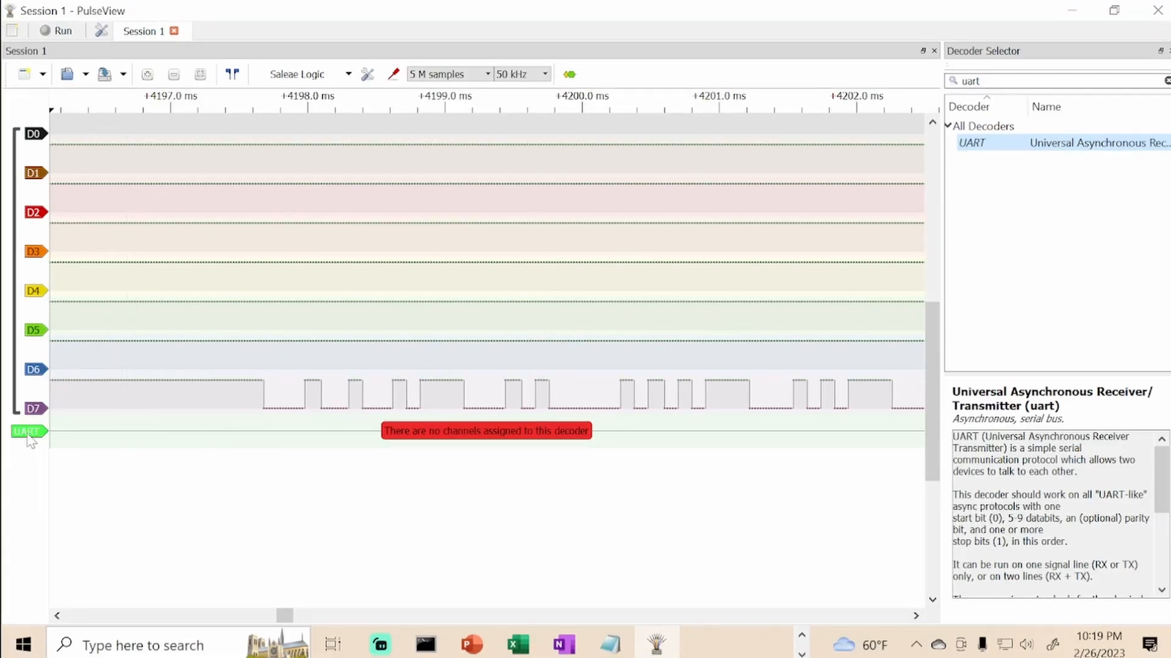
left_click(25, 432)
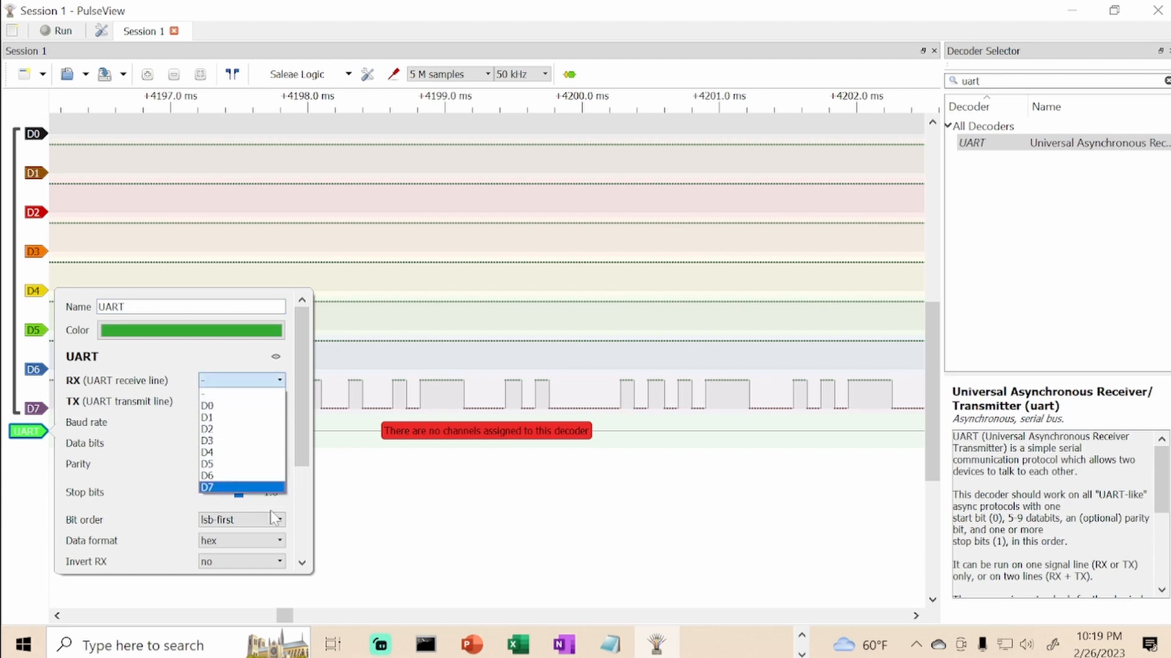
Assign RX to D7, TX to D3 and a 9600 baud rate in the UART decoder
left_click(207, 487)
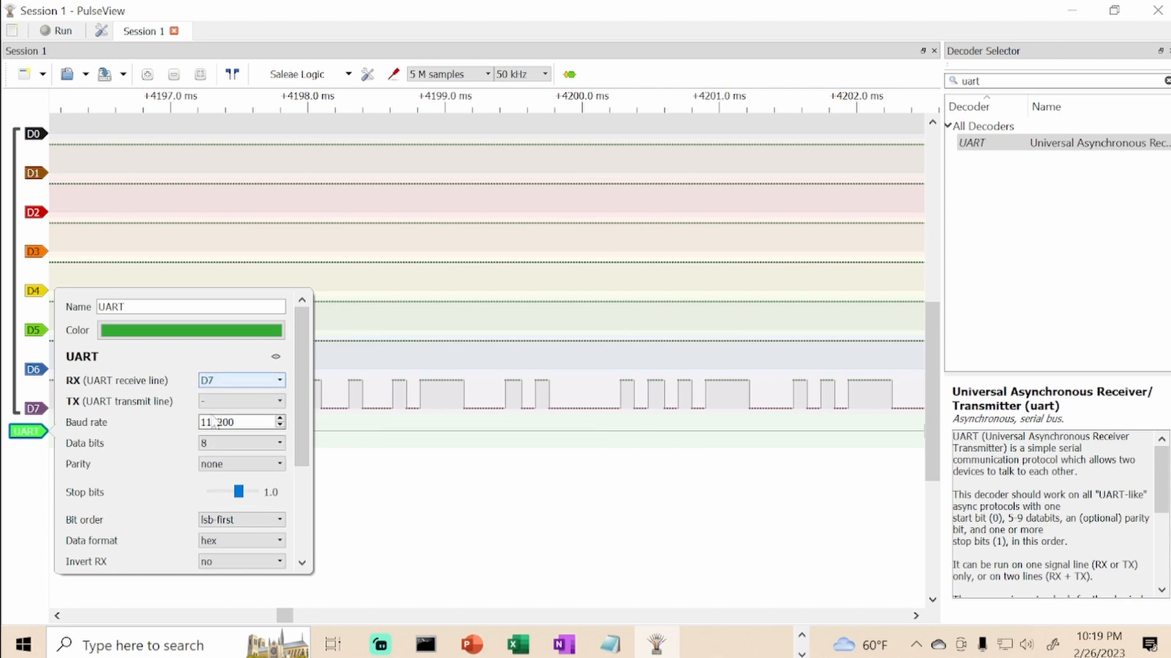
left_click(276, 401)
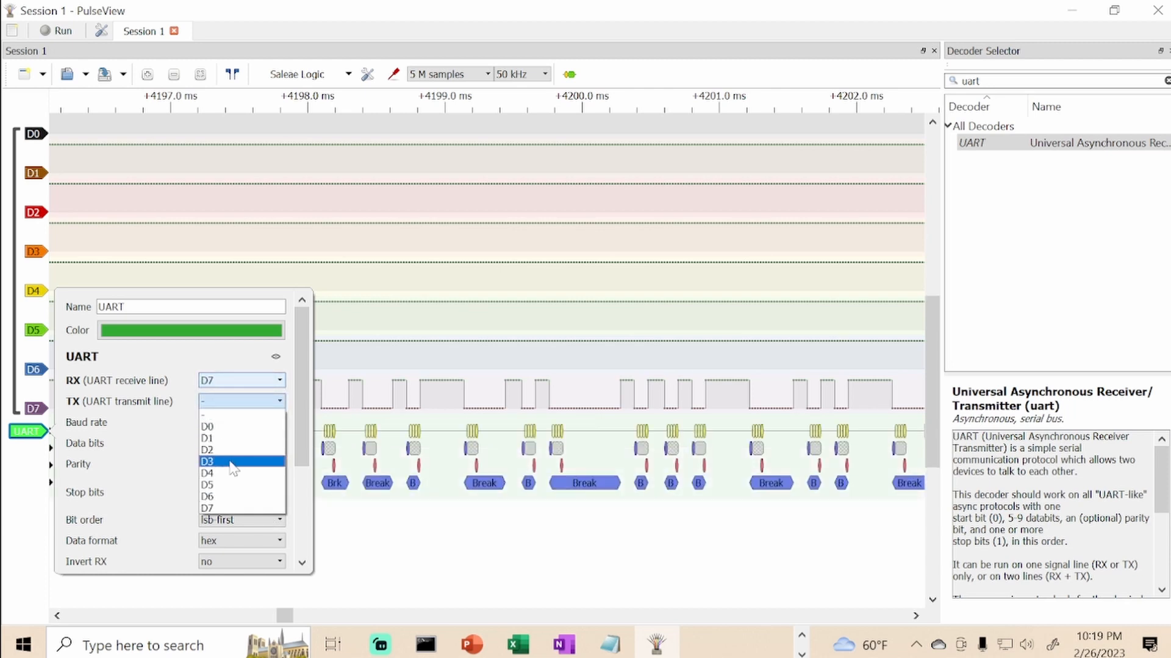
left_click(208, 460)
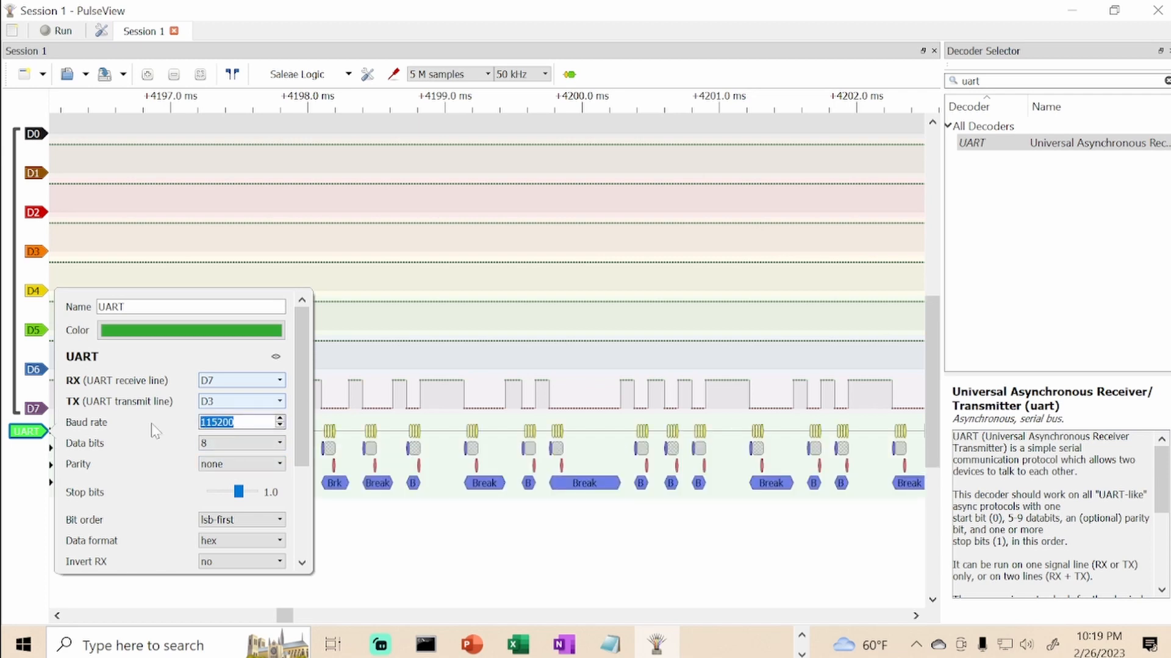
type("9600")
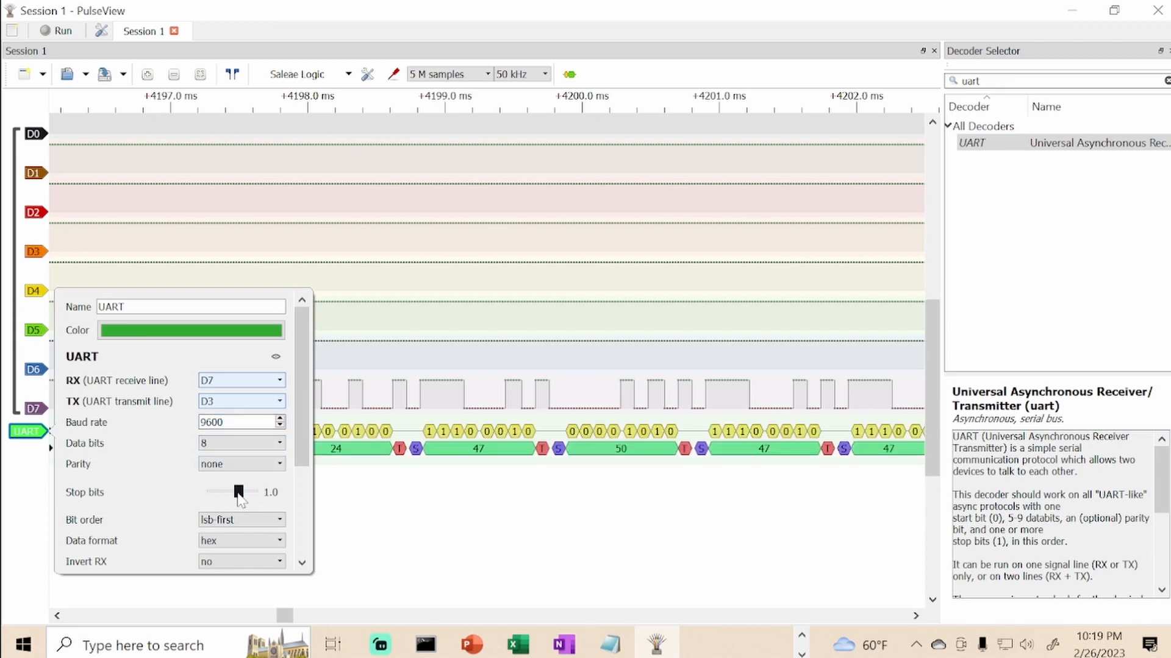
left_click(241, 519)
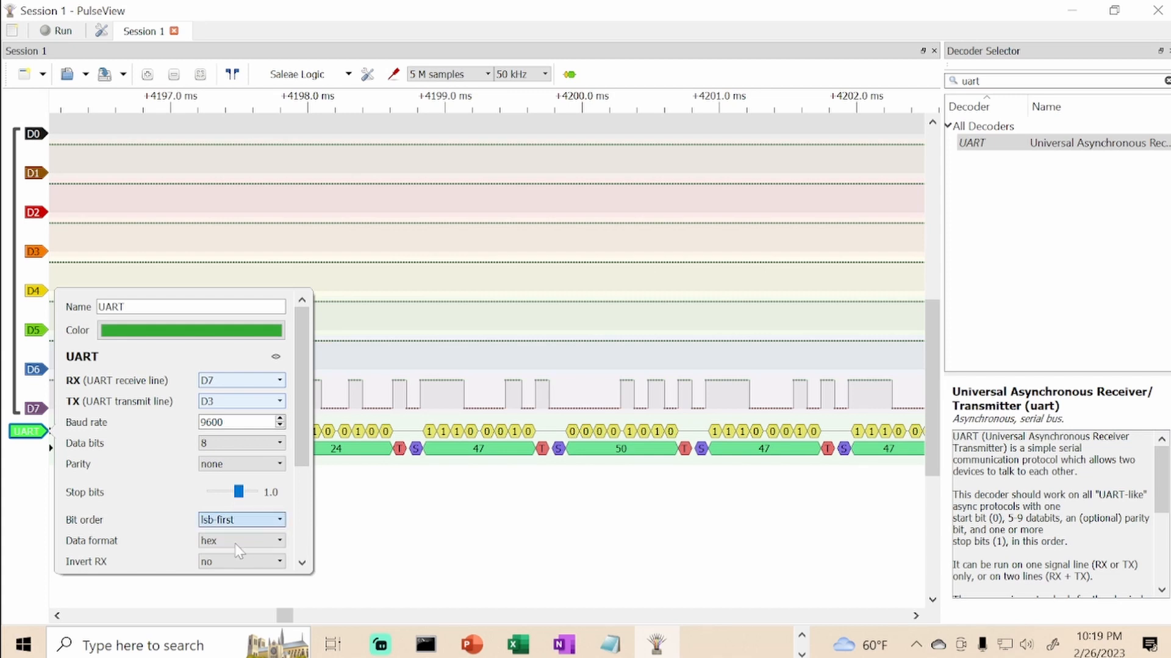
left_click(240, 520)
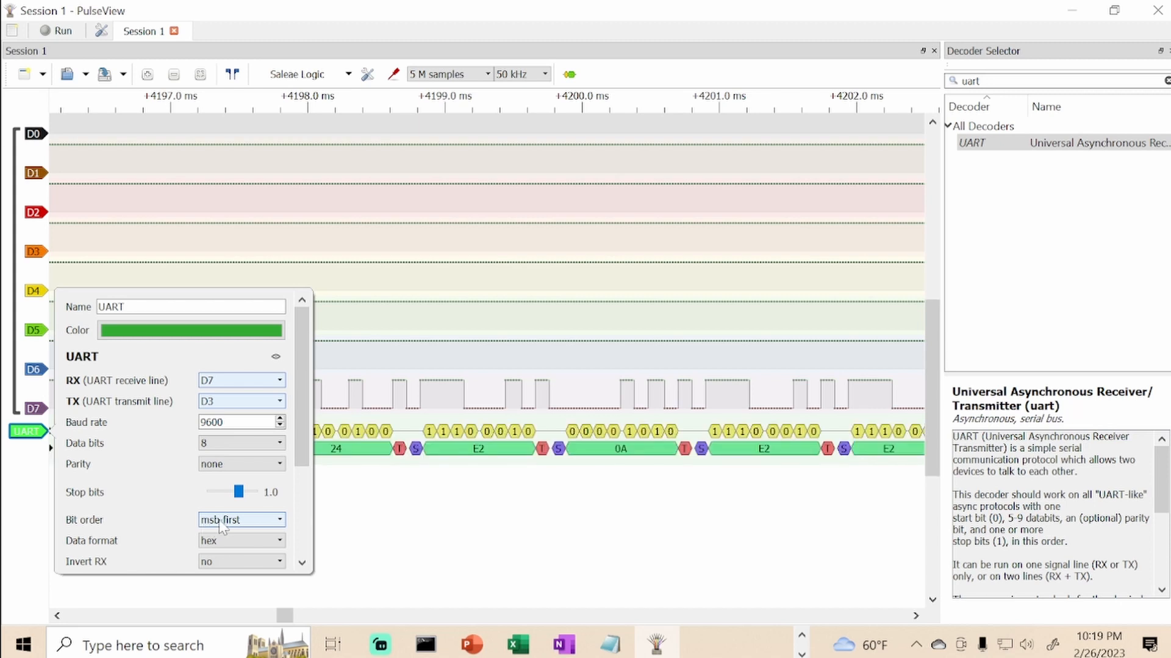
mouse_move(231, 527)
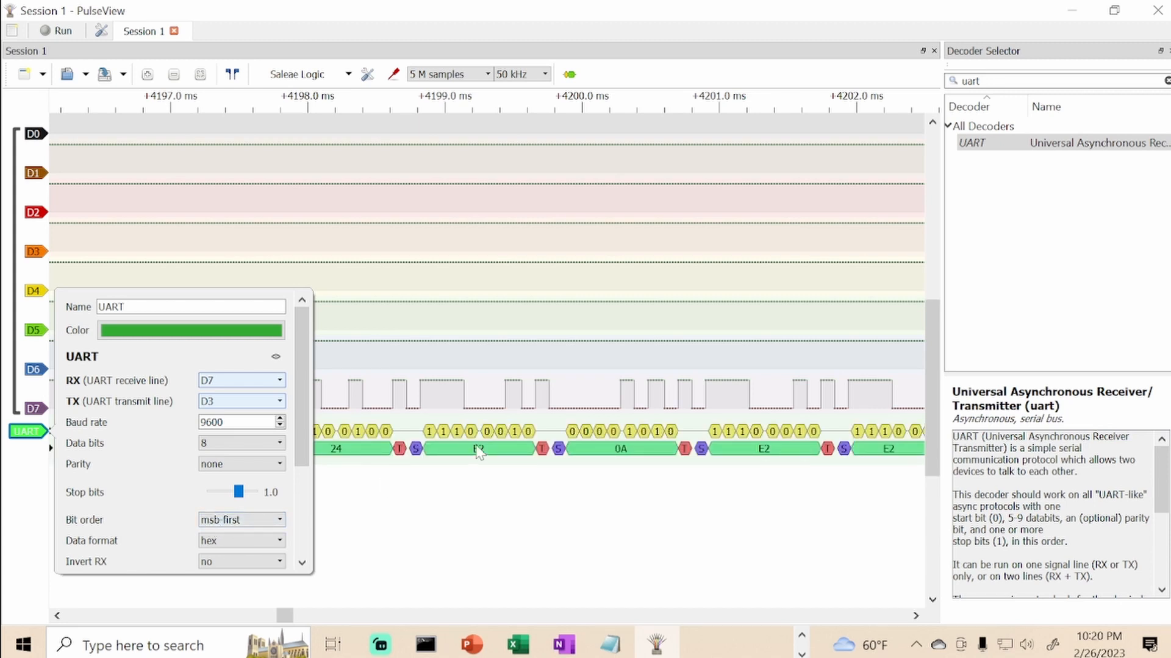
left_click(242, 519)
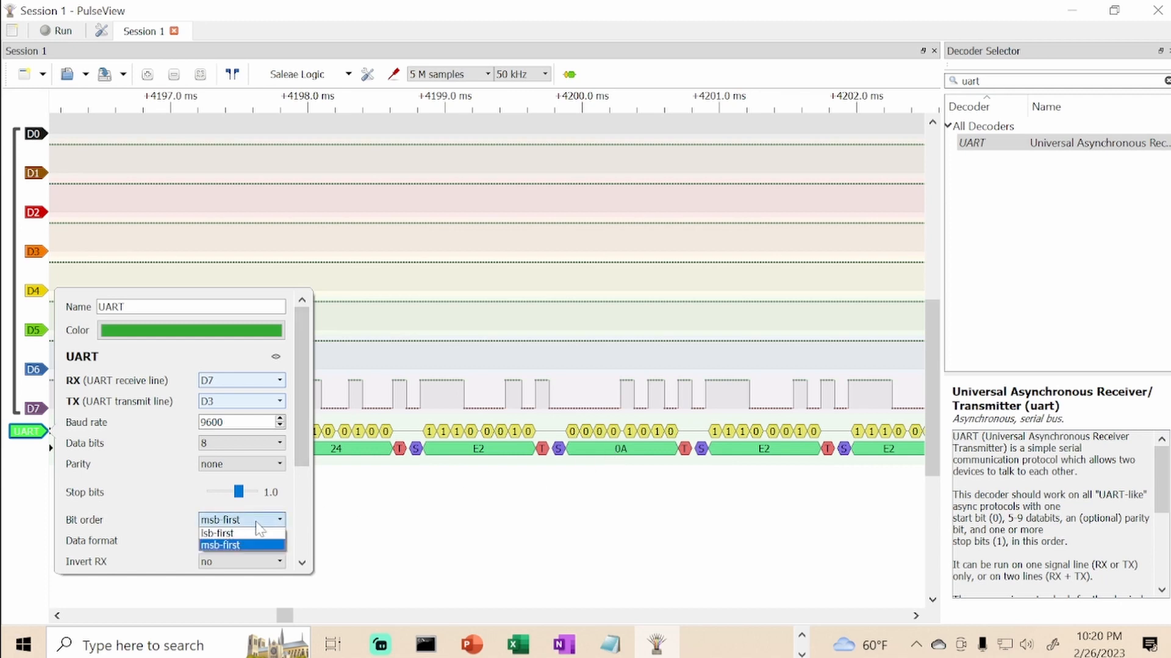
left_click(219, 533)
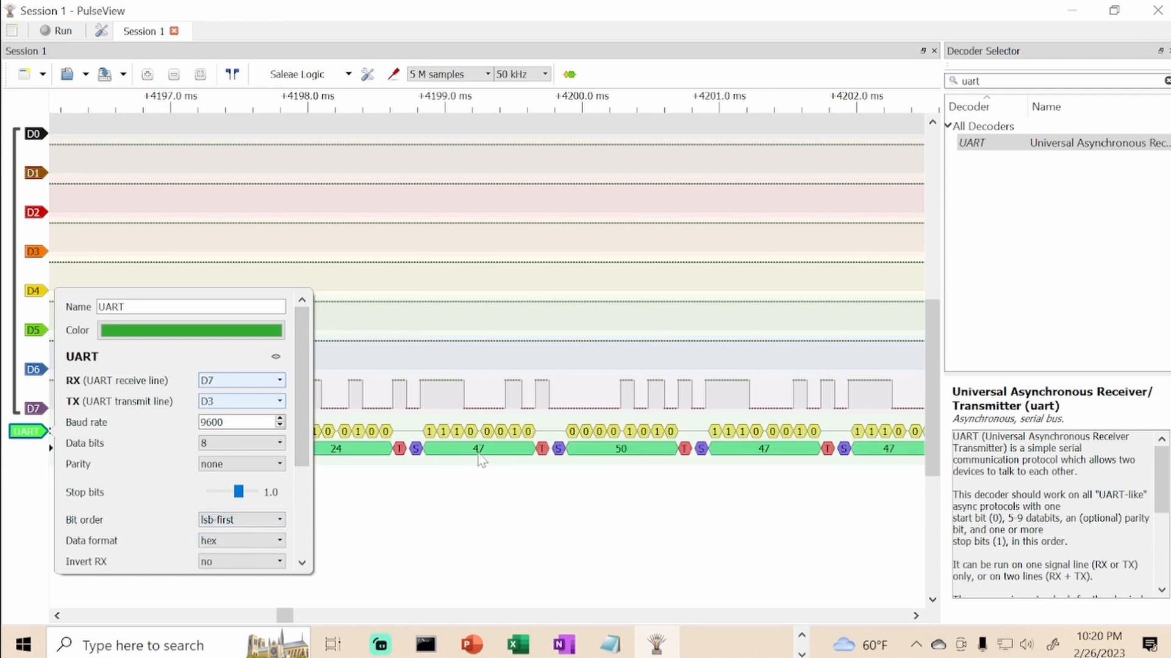
mouse_move(553, 493)
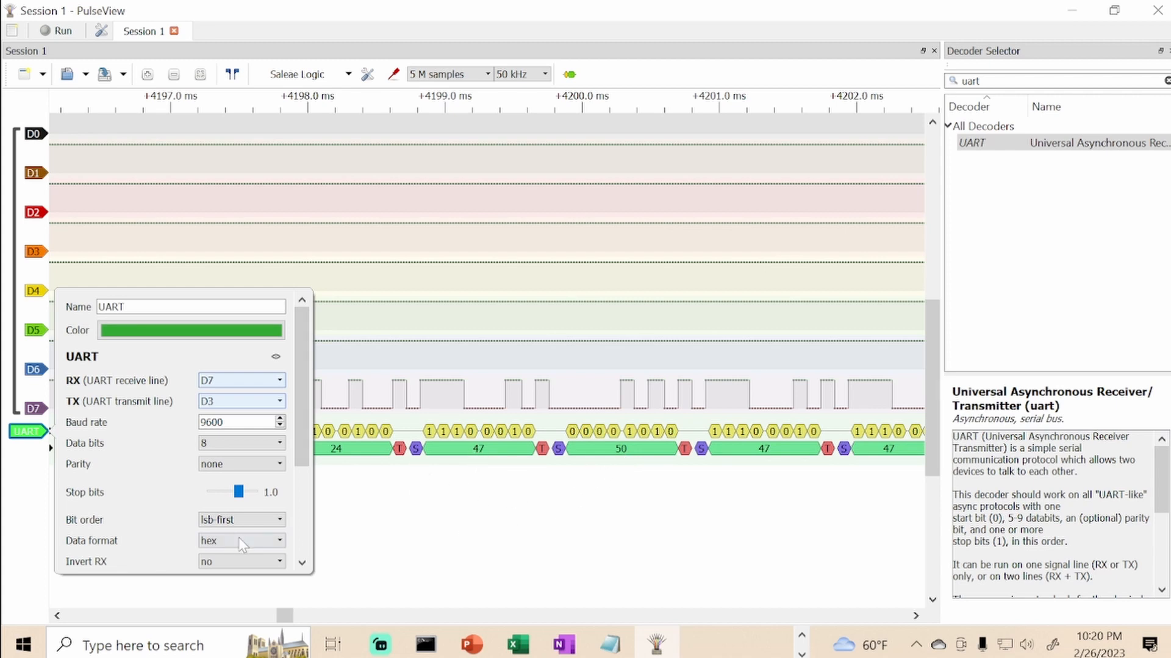
left_click(241, 541)
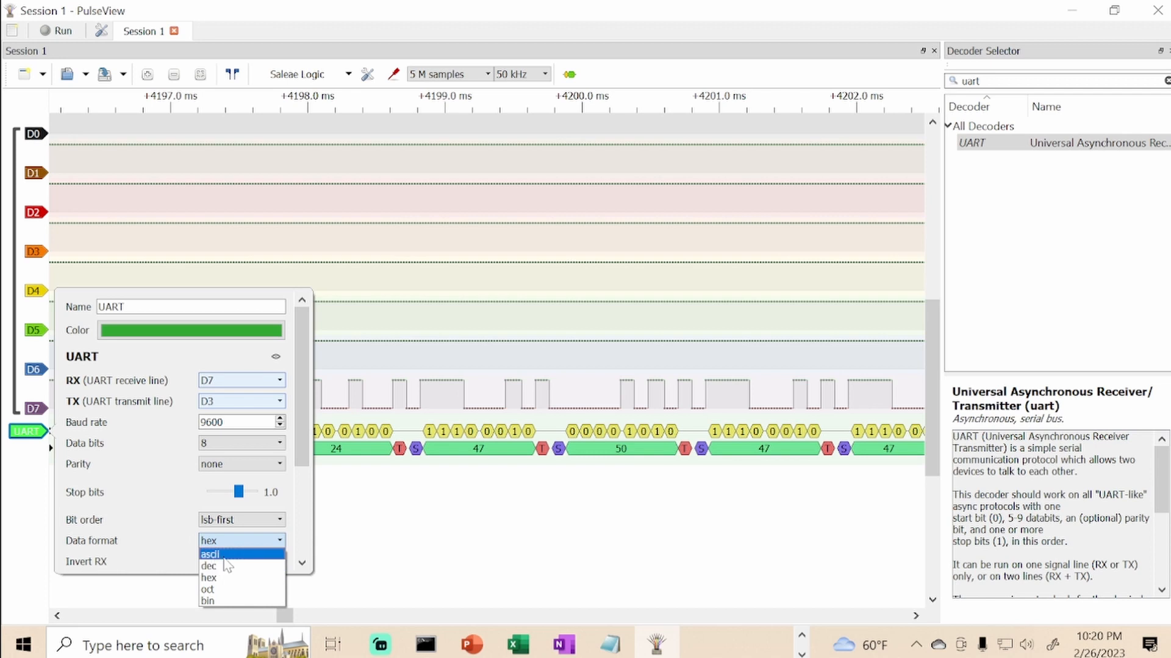
Switch the UART data format to ascii so bytes read as $ and G
left_click(209, 554)
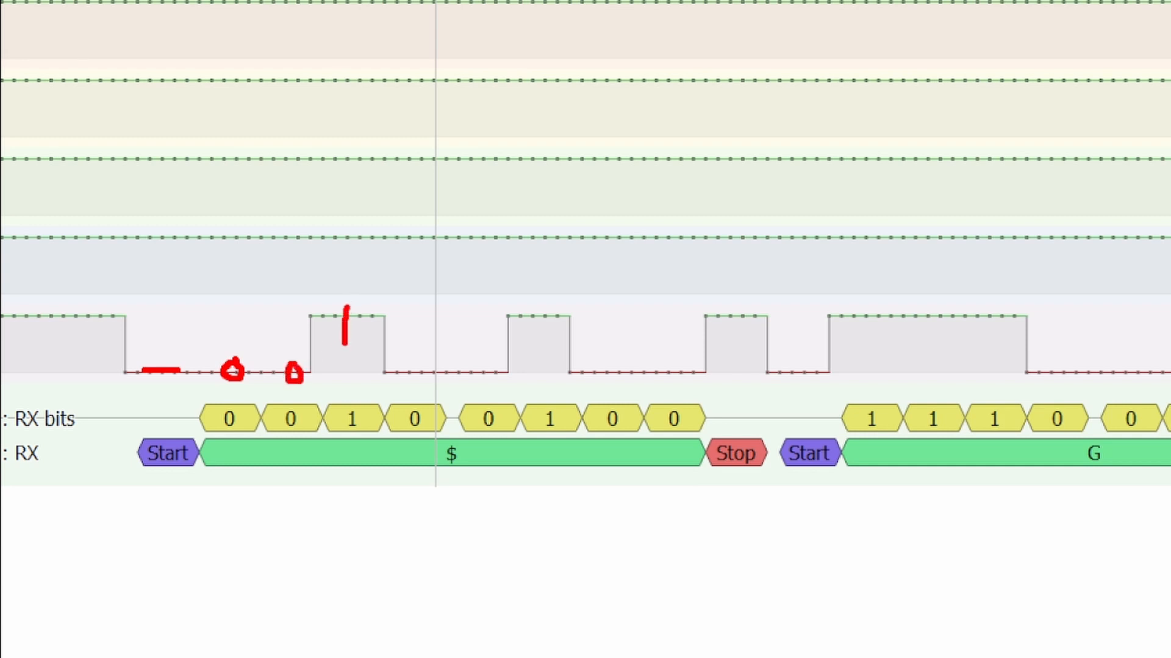
Annotate the remaining data bits of $ as 0/1 in red and mark the high stop bit
left_click(412, 370)
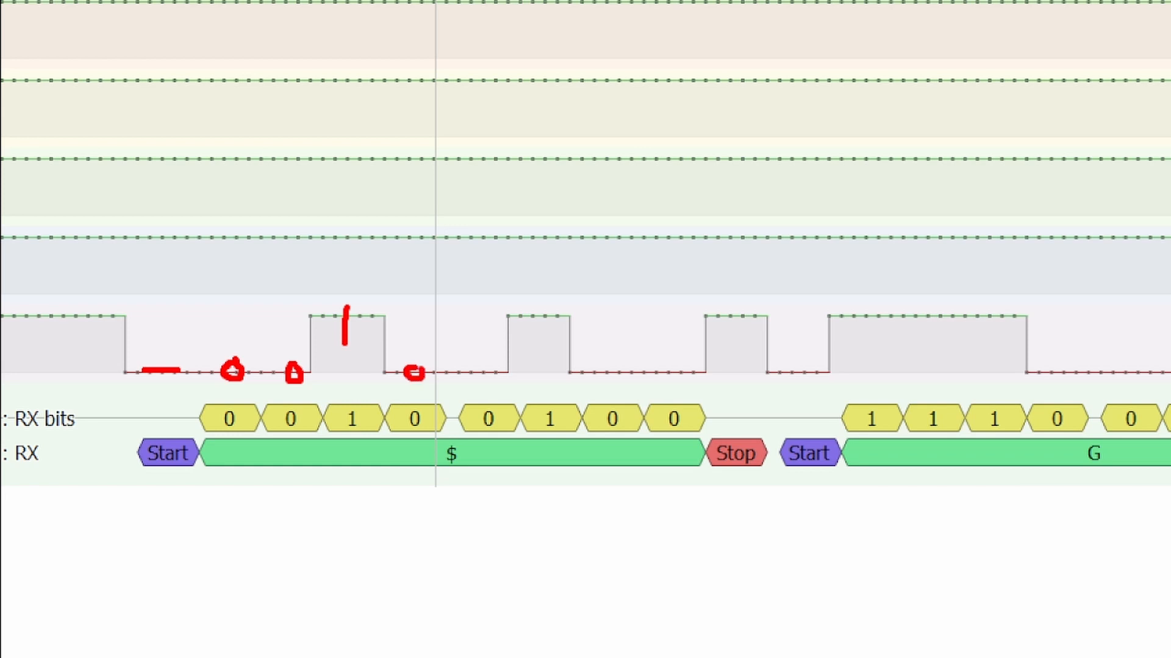
left_click(485, 376)
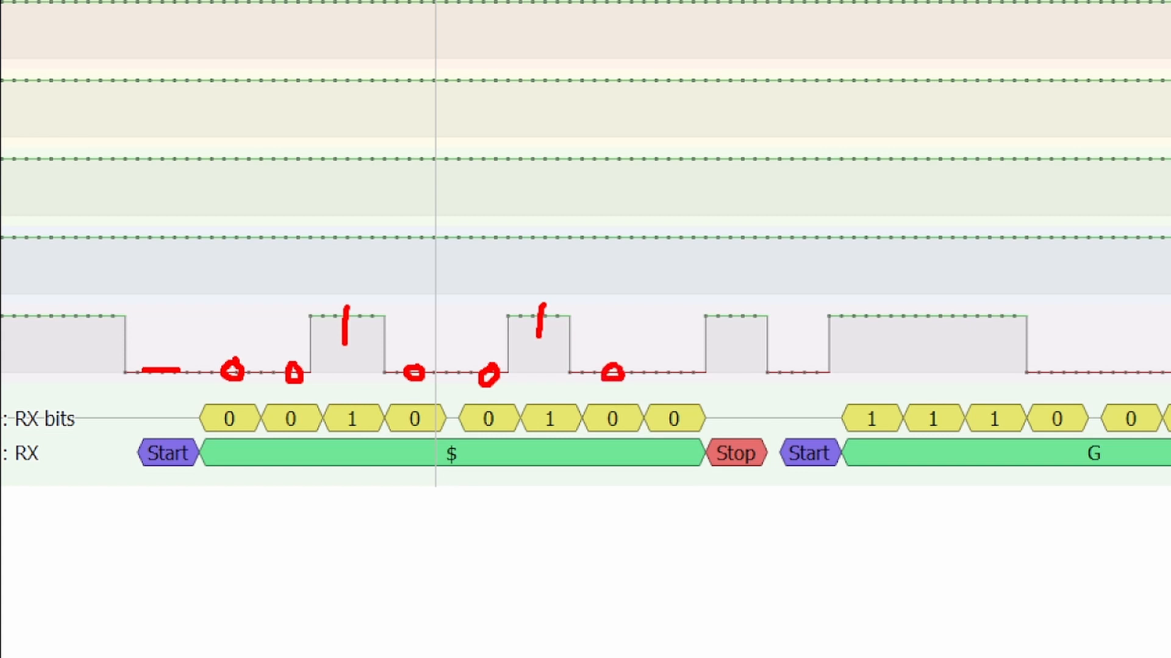
left_click_drag(665, 373, 686, 384)
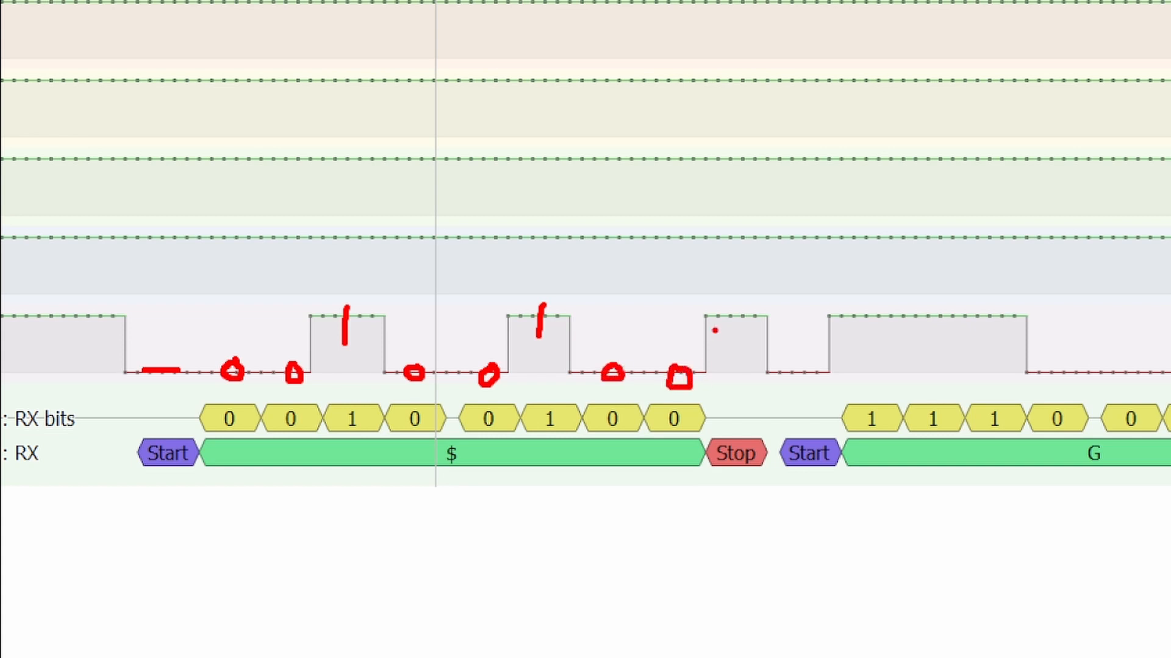
left_click_drag(697, 317, 761, 317)
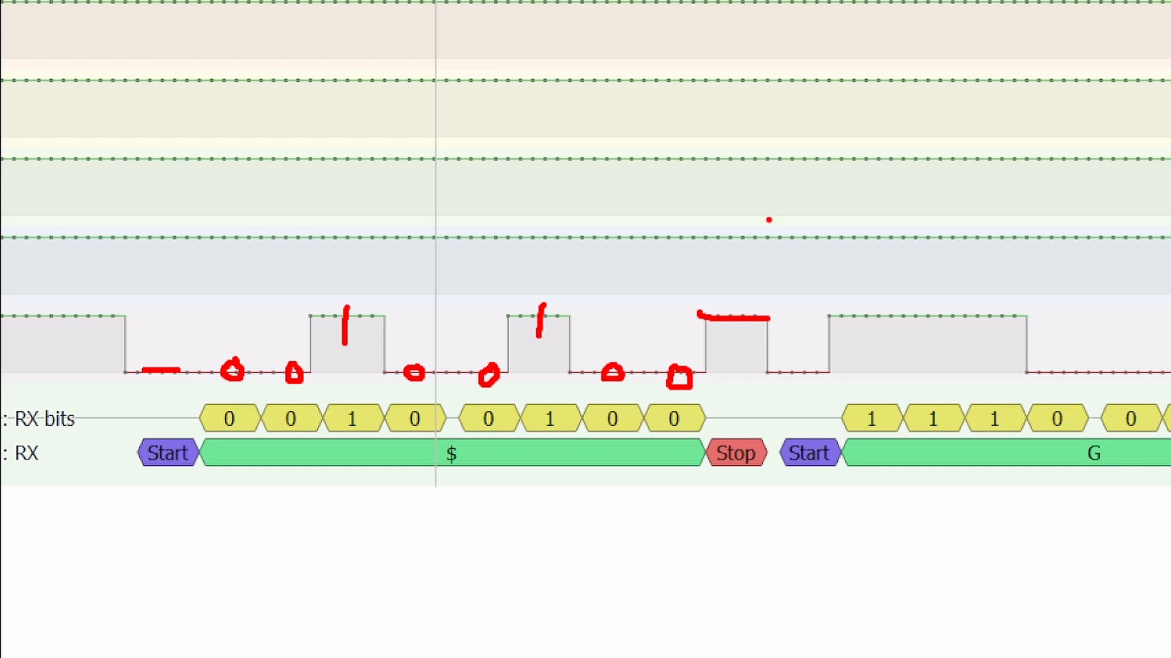
left_click_drag(769, 217, 769, 531)
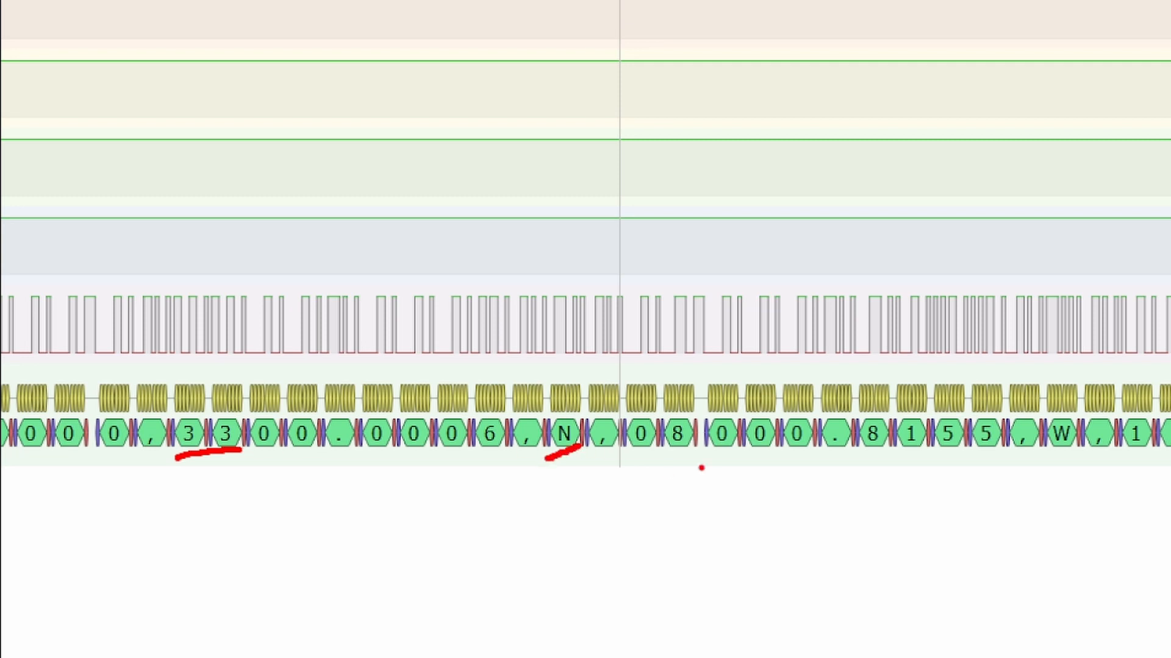
Underline the longitude's leading 80 digits in red beside the marked 33 and N
left_click_drag(650, 448, 724, 447)
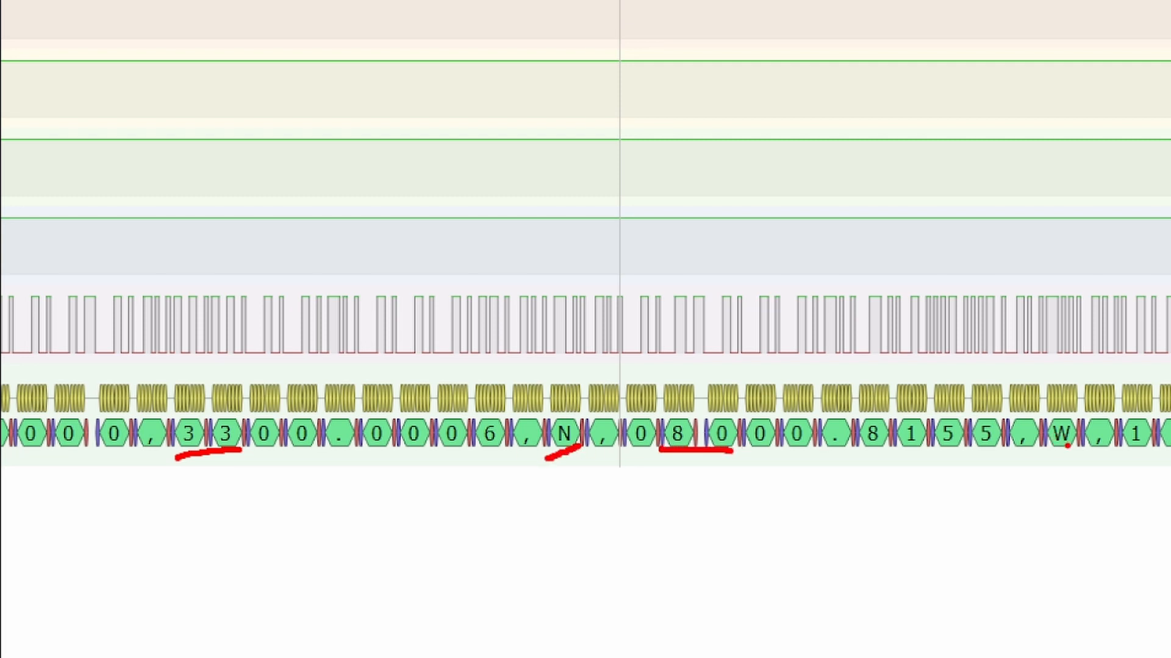